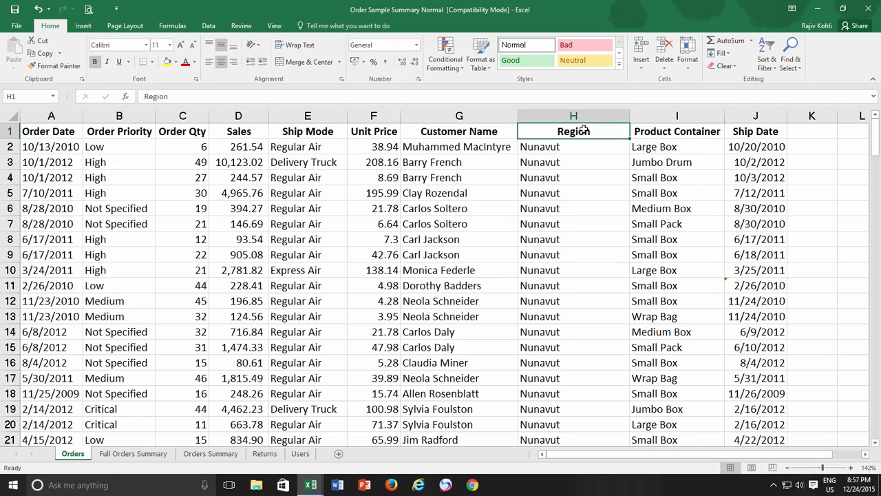
{"action": "mouse_move", "coordinate": [571, 192]}
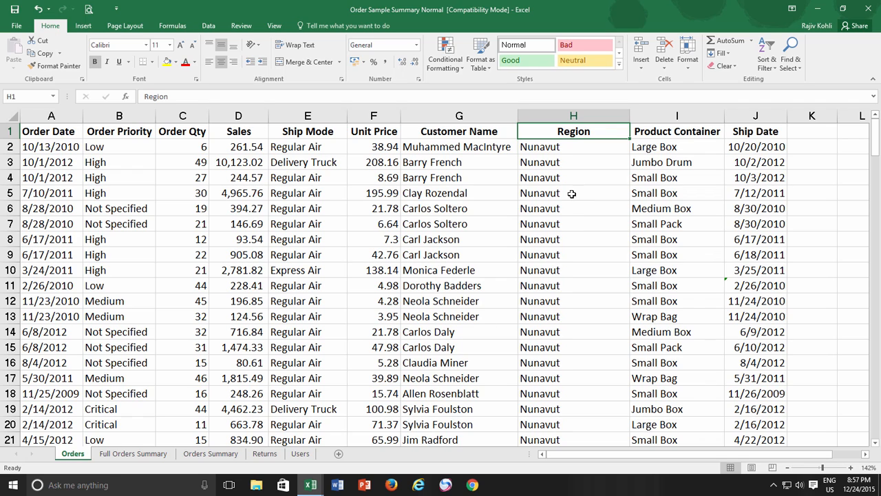
- Scroll through the Orders sheet to see the header row disappear without freezing
{"action": "scroll", "scroll_direction": "down", "scroll_amount": 3}
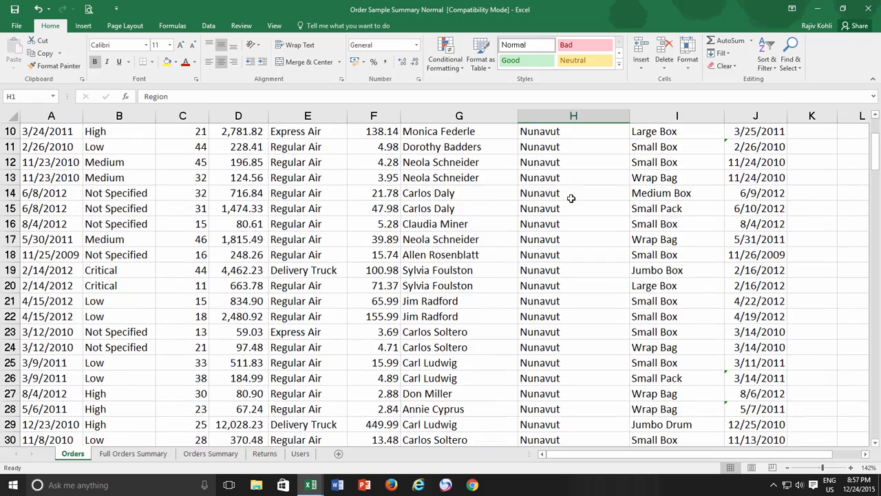
{"action": "scroll", "scroll_direction": "down", "scroll_amount": 3}
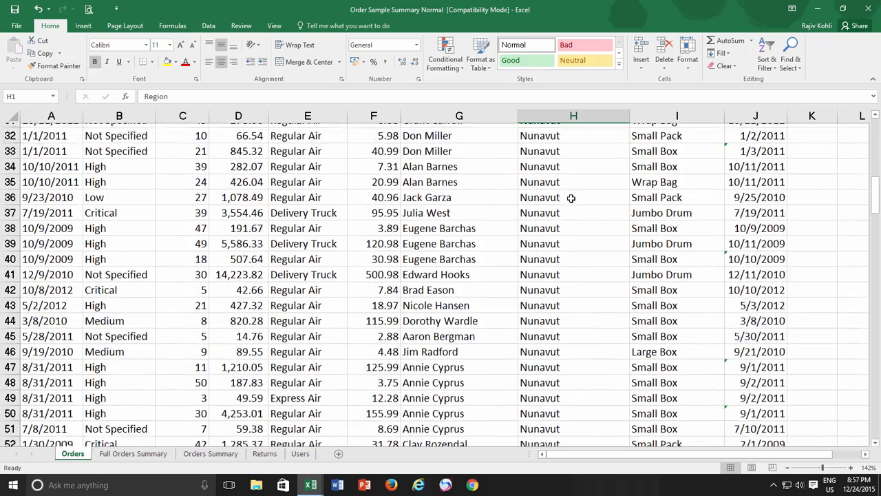
{"action": "scroll", "scroll_direction": "down", "scroll_amount": 3}
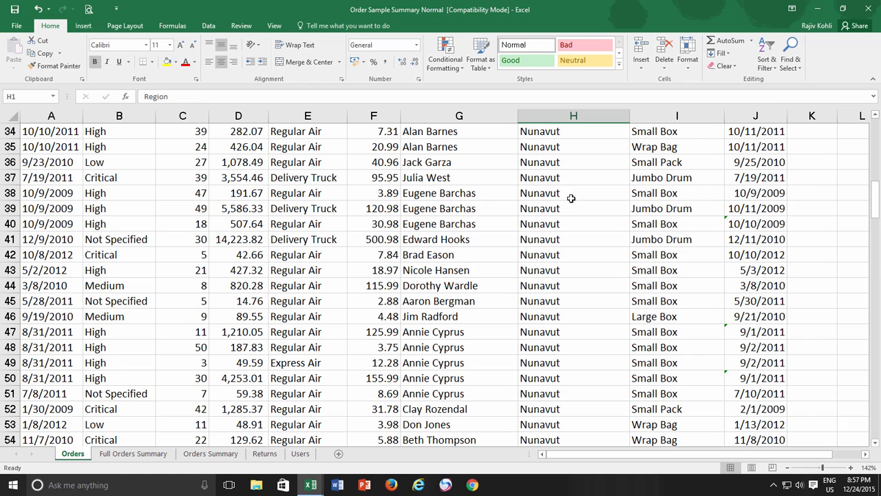
{"action": "scroll", "scroll_direction": "up", "scroll_amount": 3}
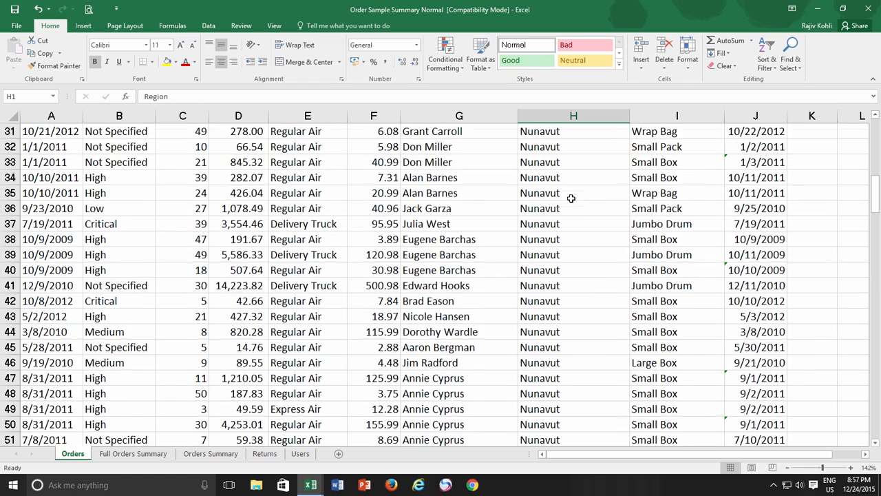
{"action": "scroll", "scroll_direction": "up", "scroll_amount": 3}
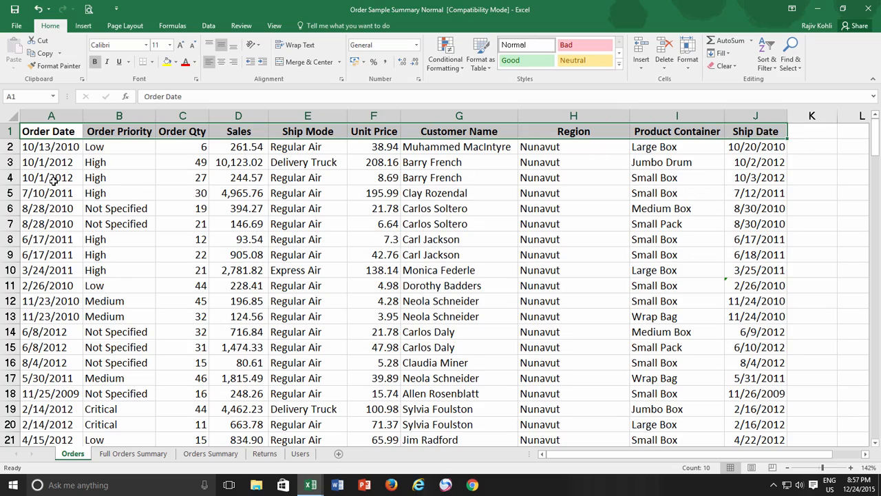
{"action": "scroll", "scroll_direction": "down", "scroll_amount": 3}
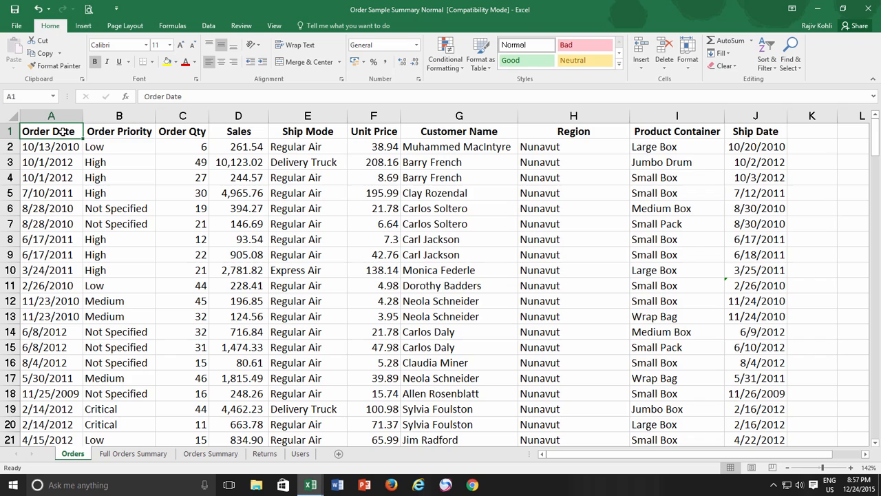
- Freeze the top header row from the View tab and scroll down to confirm it stays visible
{"action": "left_click", "coordinate": [274, 25]}
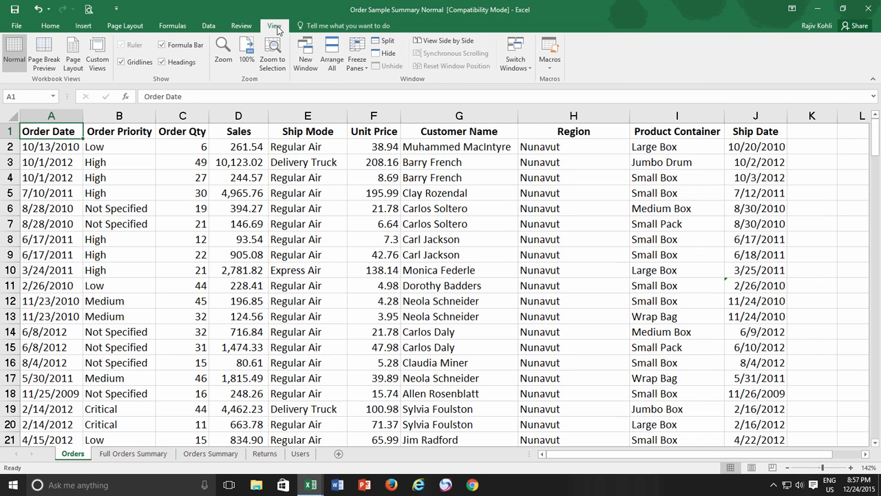
{"action": "mouse_move", "coordinate": [357, 54]}
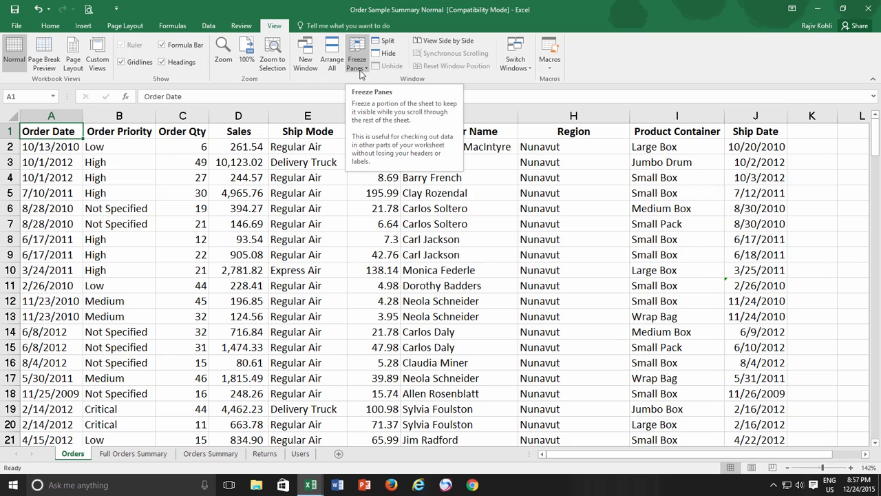
{"action": "left_click", "coordinate": [356, 54]}
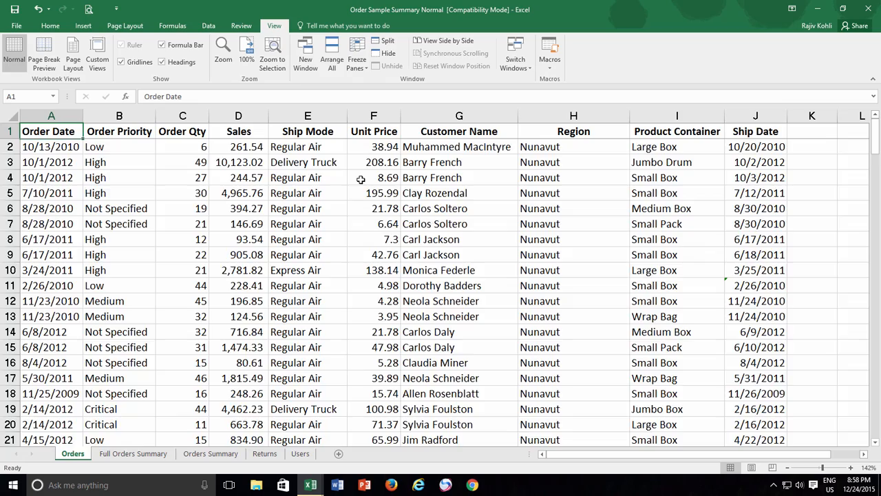
{"action": "scroll", "scroll_direction": "down", "scroll_amount": 3}
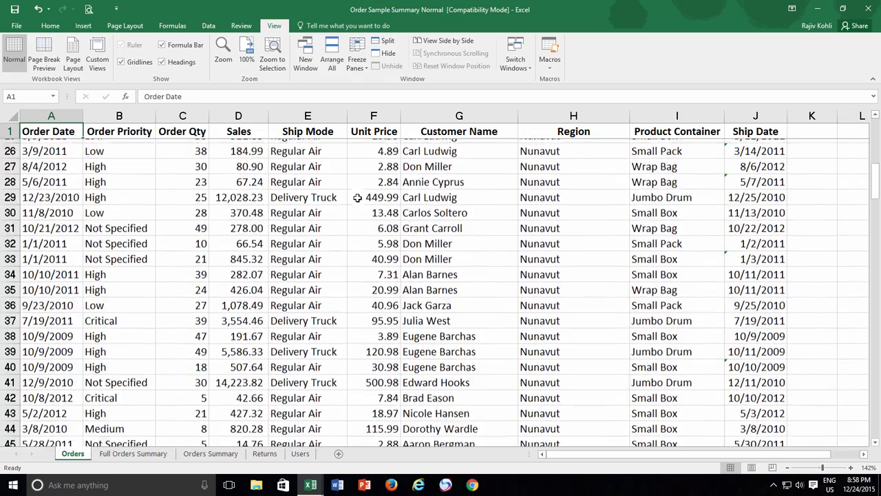
{"action": "scroll", "scroll_direction": "down", "scroll_amount": 3}
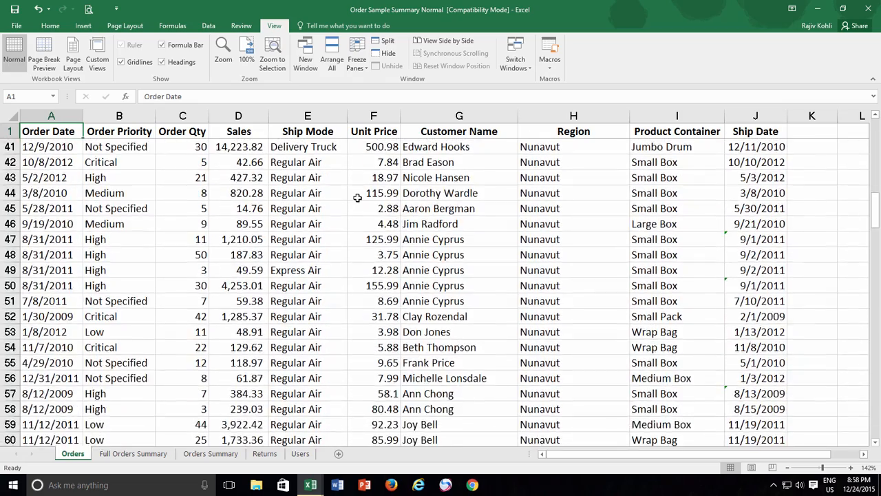
{"action": "scroll", "scroll_direction": "down", "scroll_amount": 3}
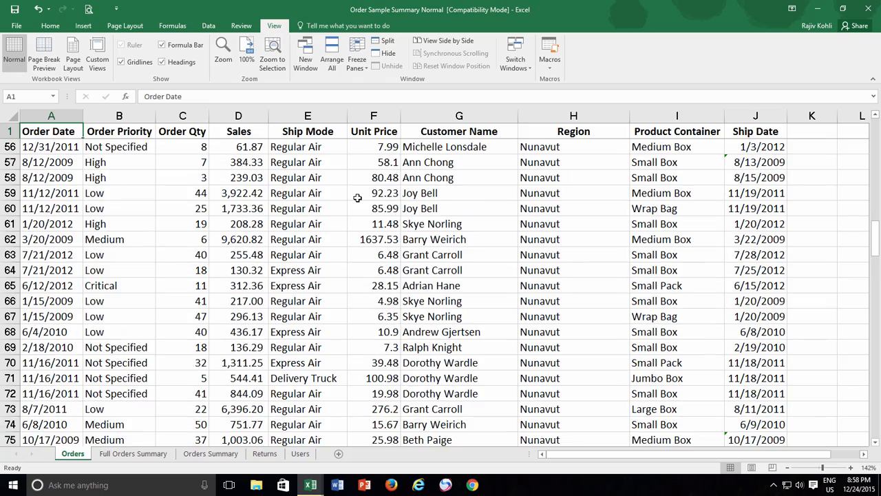
{"action": "scroll", "scroll_direction": "down", "scroll_amount": 3}
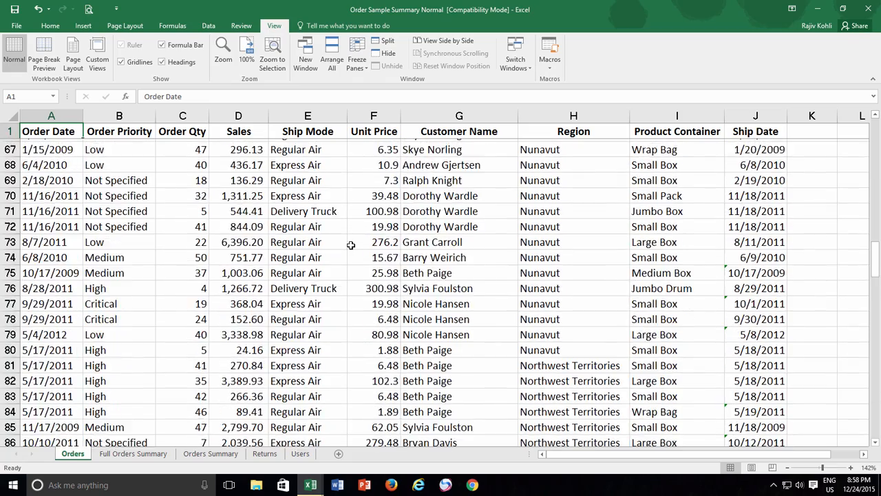
{"action": "scroll", "scroll_direction": "up", "scroll_amount": 3}
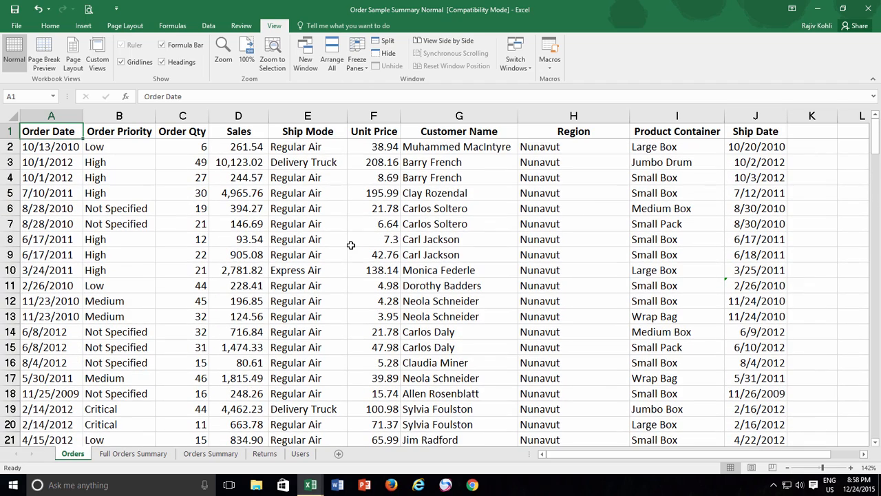
- Unfreeze the header row via Freeze Panes > Unfreeze Panes
{"action": "left_click", "coordinate": [357, 56]}
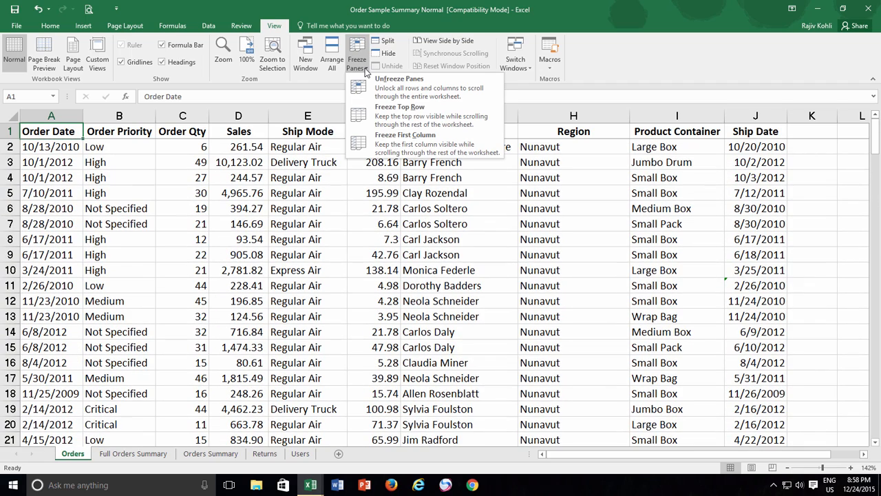
{"action": "mouse_move", "coordinate": [400, 89]}
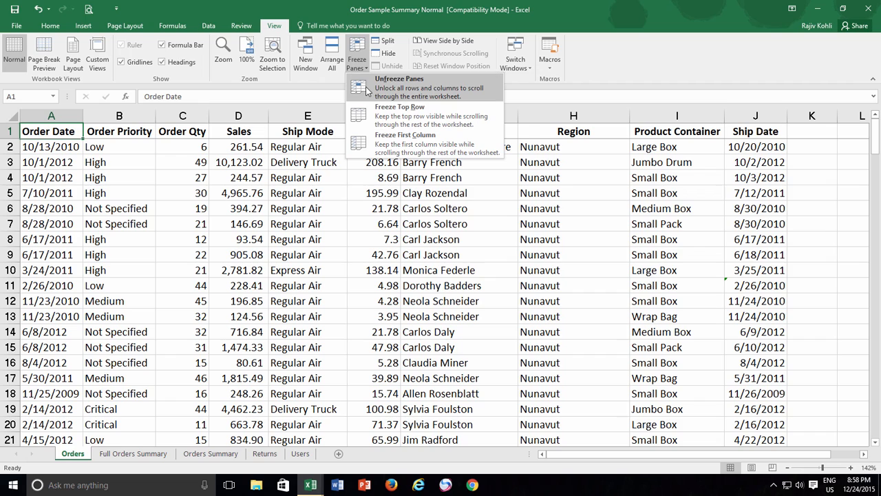
{"action": "left_click", "coordinate": [399, 79]}
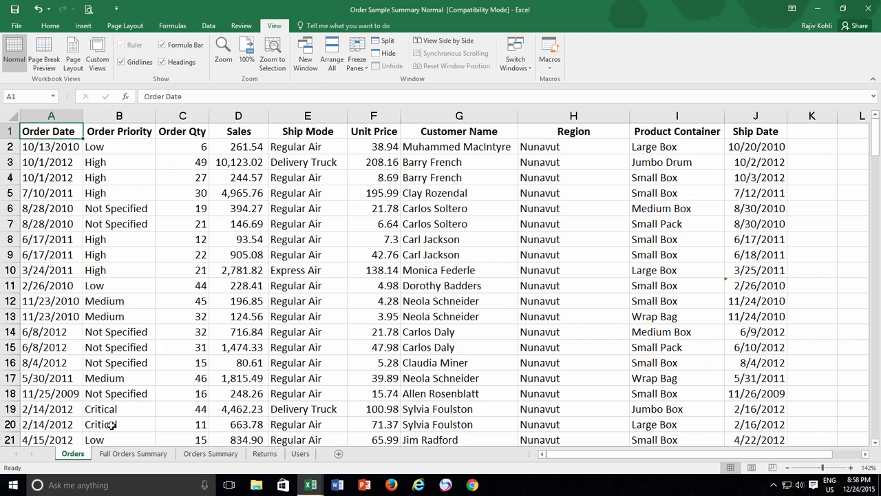
- Switch to the Full Orders Summary sheet and browse its wider columns
{"action": "left_click", "coordinate": [132, 453]}
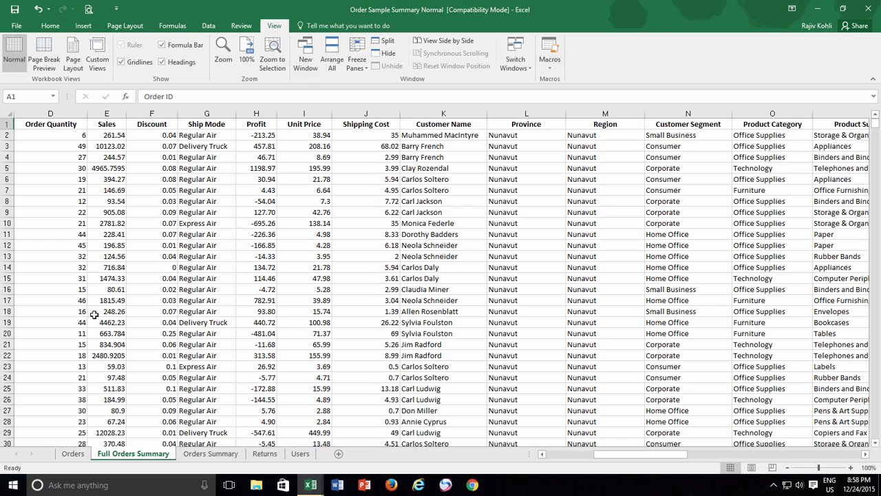
{"action": "scroll", "scroll_direction": "down", "scroll_amount": 3}
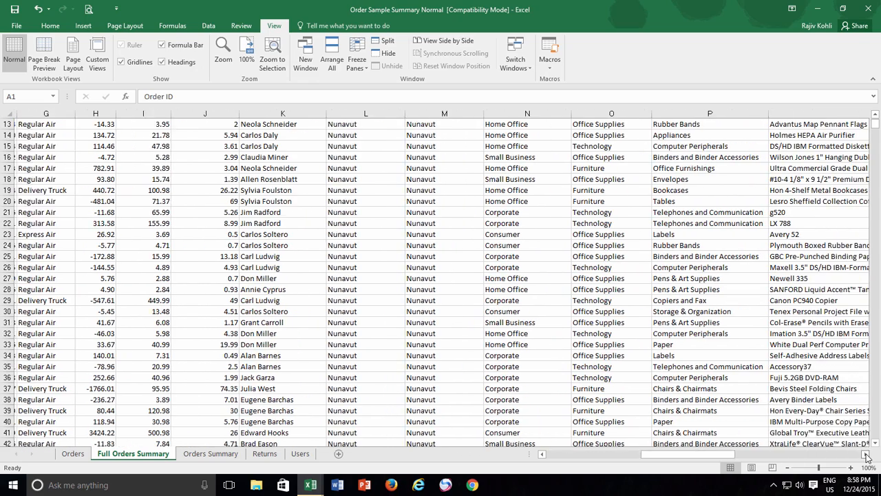
{"action": "scroll", "scroll_direction": "left", "scroll_amount": 3}
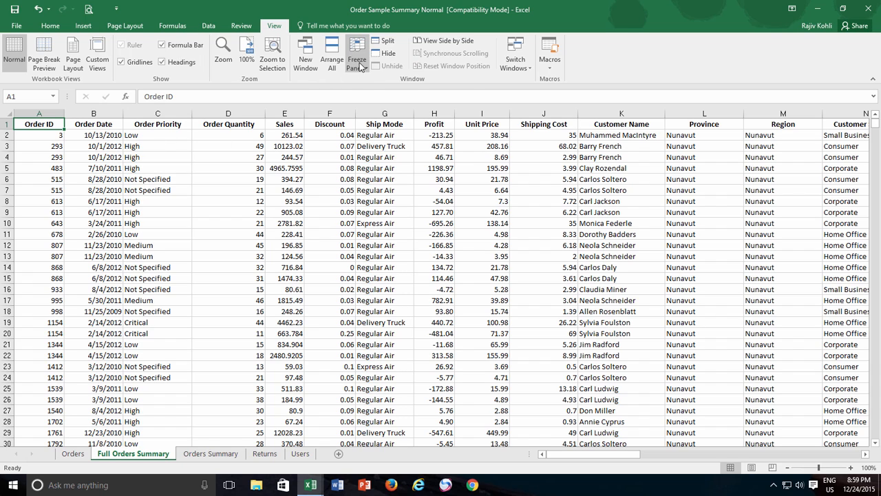
- Freeze the first Order ID column and scroll right to Ship Date to verify it stays fixed
{"action": "left_click", "coordinate": [357, 52]}
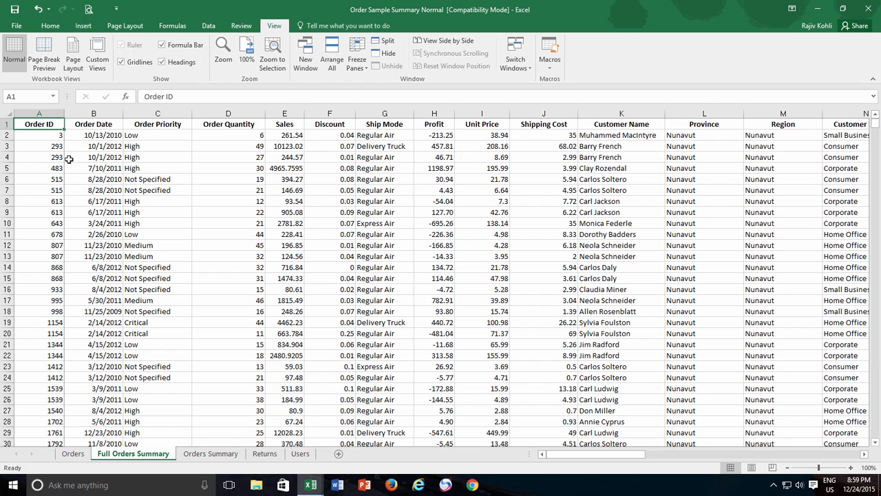
{"action": "mouse_move", "coordinate": [75, 171]}
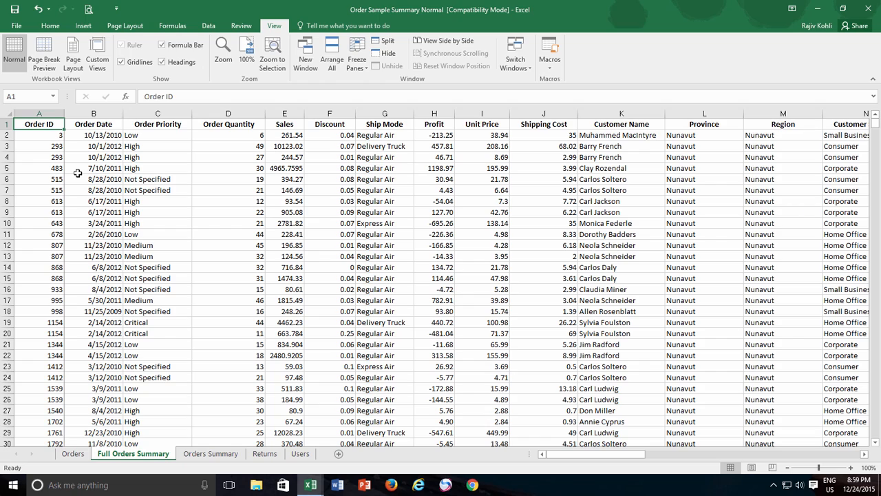
{"action": "left_click", "coordinate": [619, 124]}
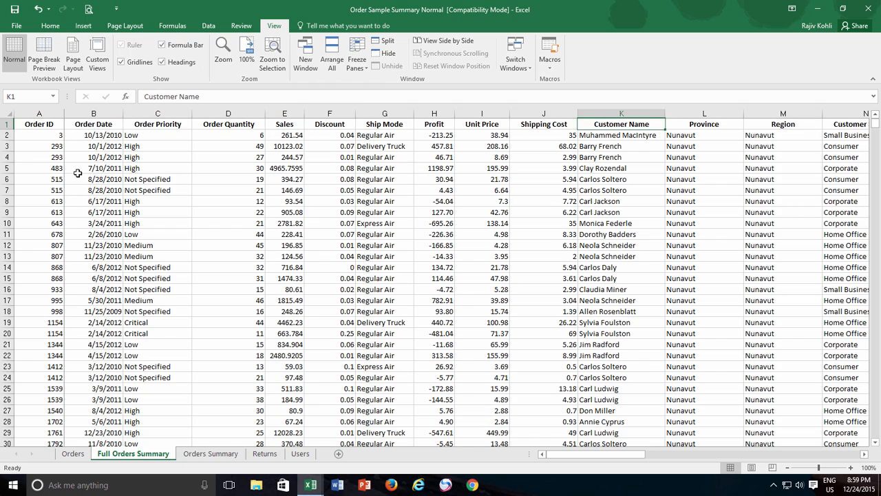
{"action": "scroll", "scroll_direction": "right", "scroll_amount": 3}
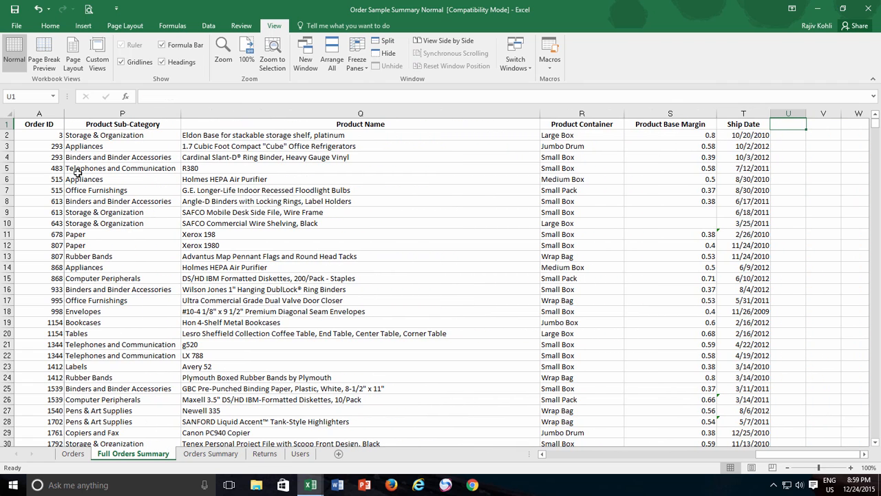
{"action": "left_click", "coordinate": [356, 55]}
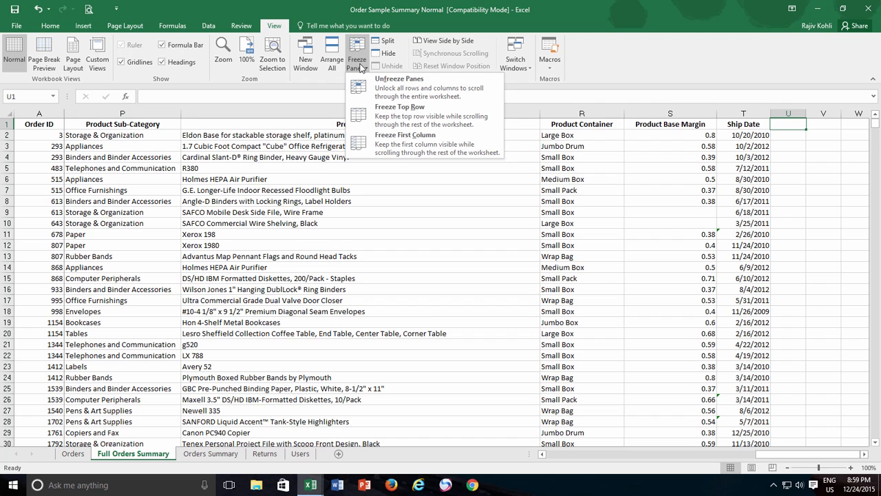
{"action": "mouse_move", "coordinate": [366, 88]}
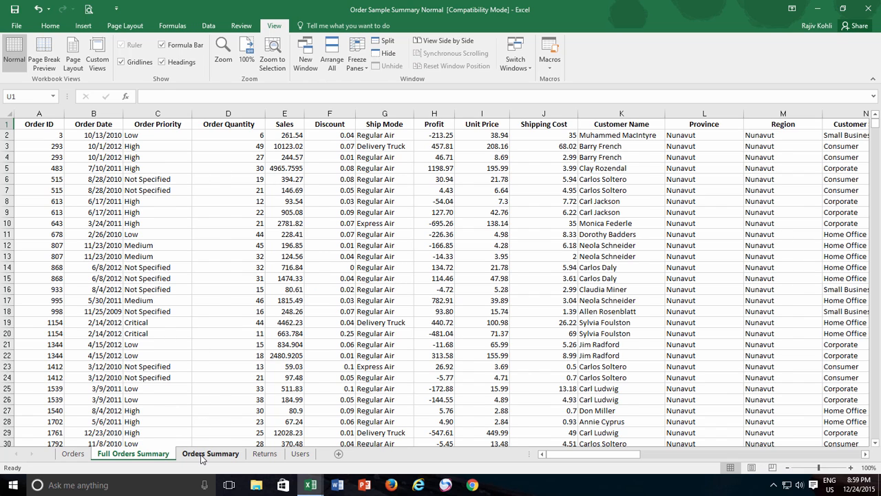
- On the Order Summary sheet, freeze the top title row and scroll to test it
{"action": "left_click", "coordinate": [211, 453]}
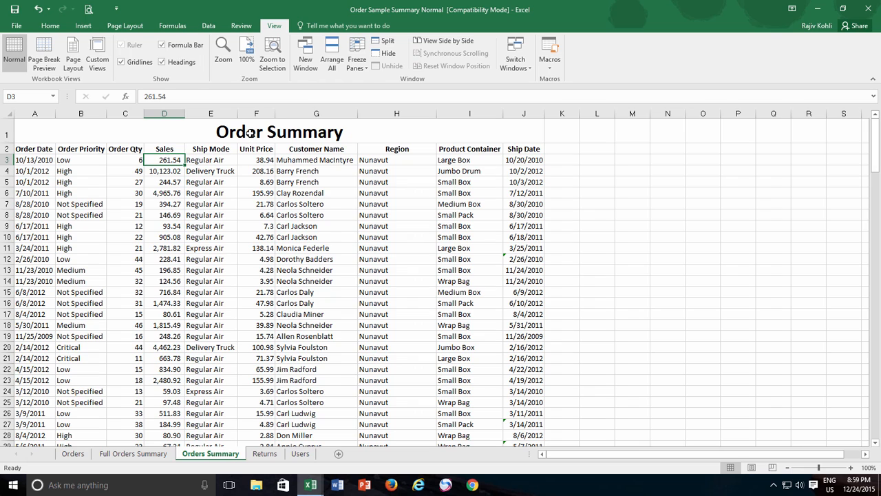
{"action": "left_click", "coordinate": [278, 133]}
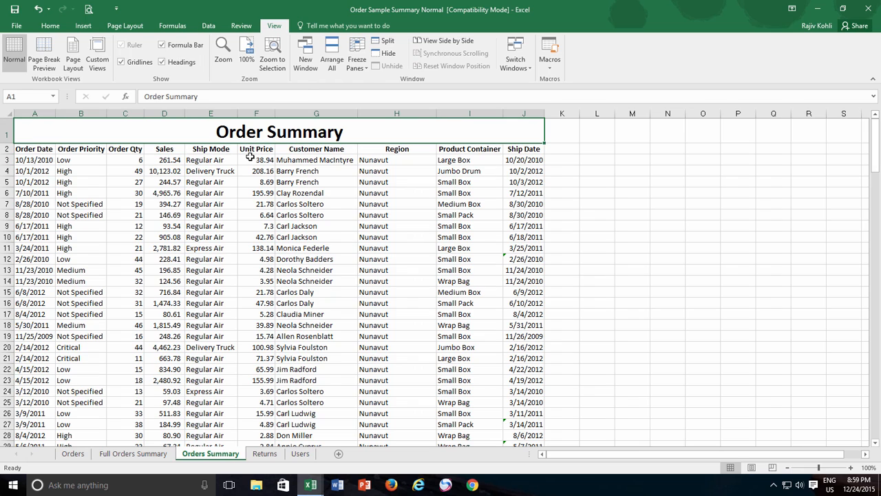
{"action": "left_click", "coordinate": [356, 55]}
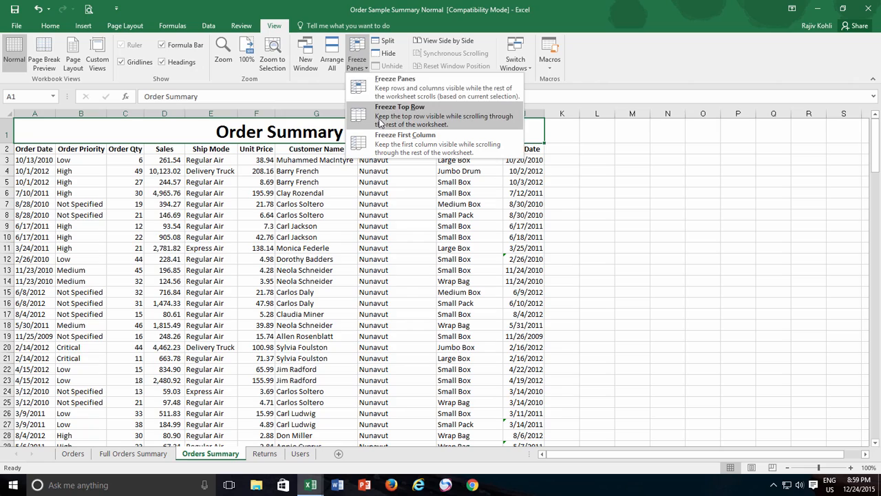
{"action": "left_click", "coordinate": [399, 107]}
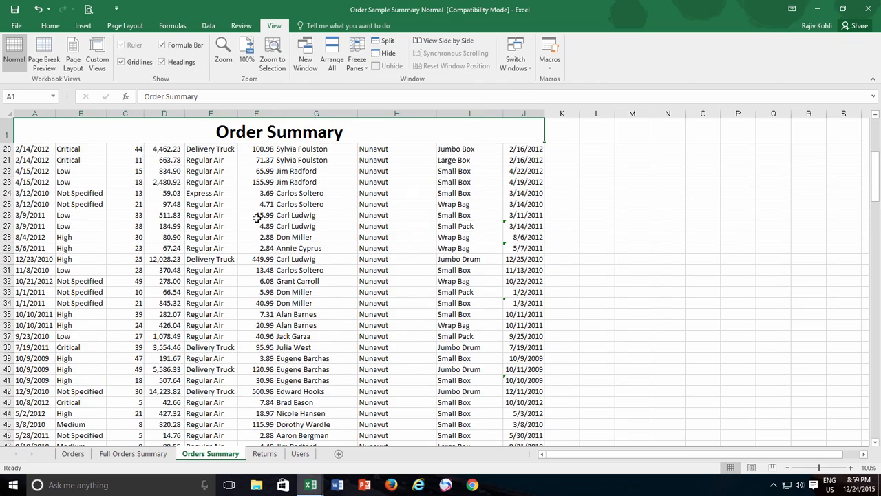
{"action": "scroll", "scroll_direction": "down", "scroll_amount": 3}
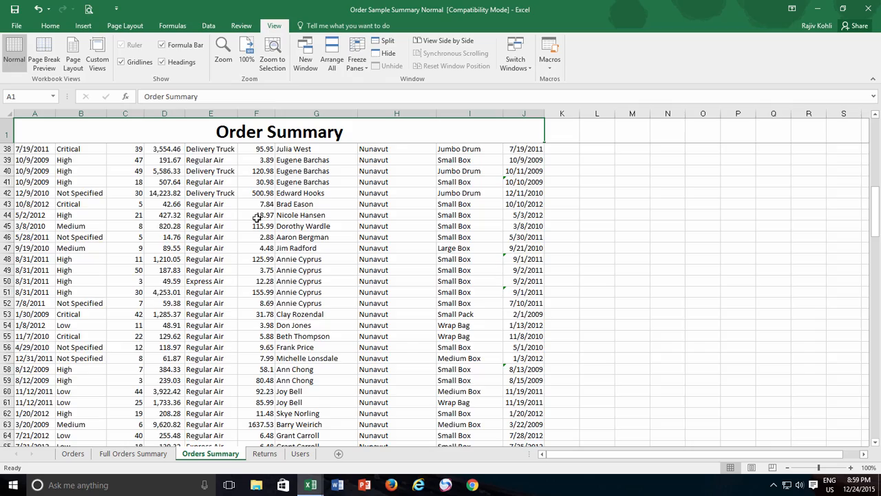
{"action": "scroll", "scroll_direction": "up", "scroll_amount": 3}
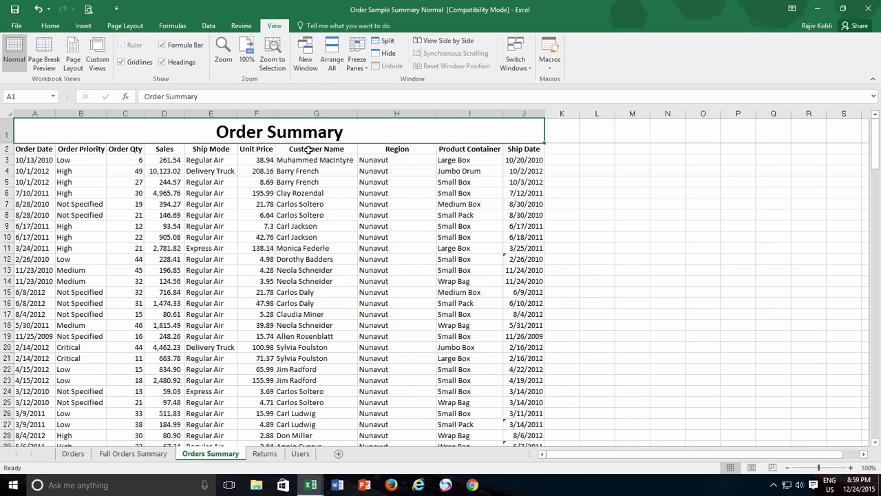
- Unfreeze the Order Summary title row with Unfreeze Panes
{"action": "left_click", "coordinate": [357, 53]}
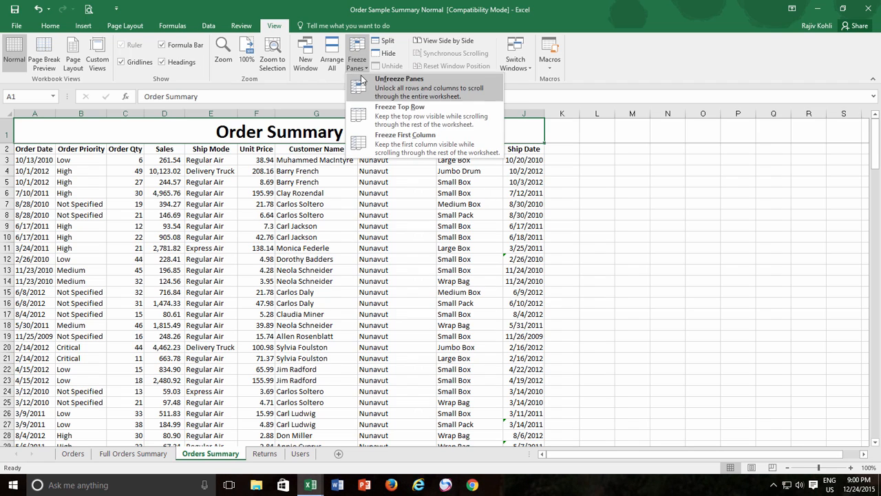
{"action": "left_click", "coordinate": [398, 79]}
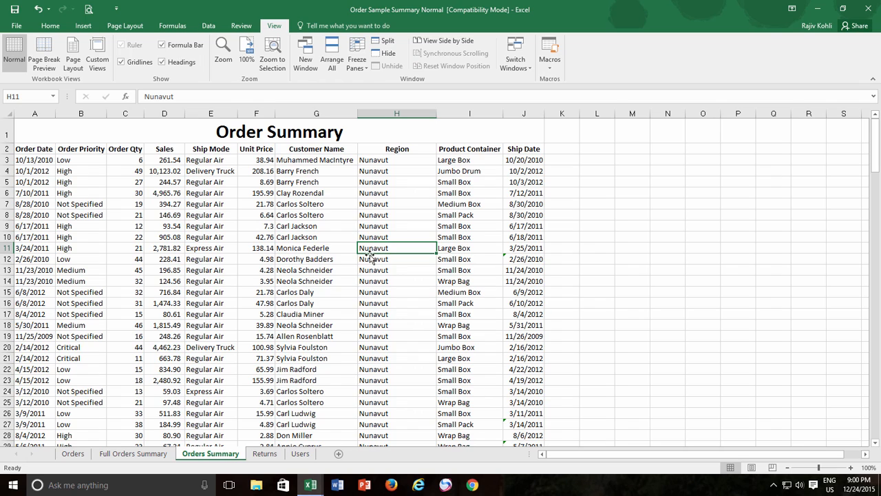
{"action": "mouse_move", "coordinate": [38, 160]}
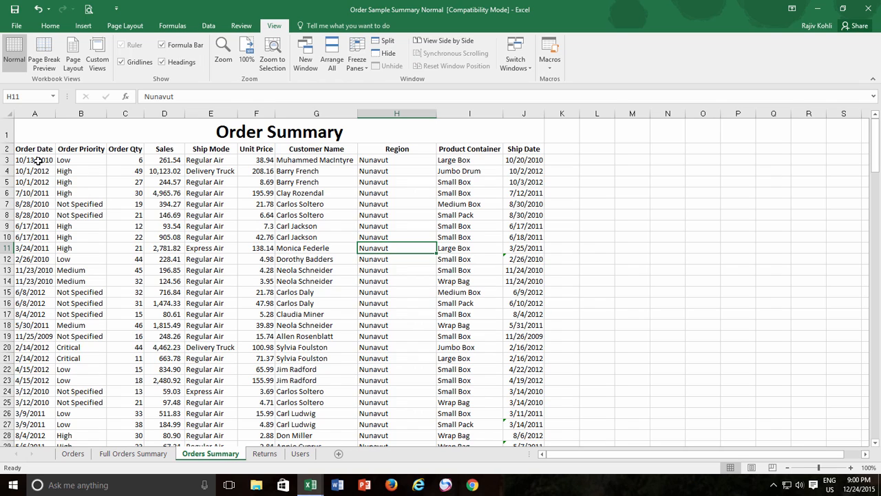
- Freeze the panes at cell A3 so the title and header rows stay fixed while scrolling down
{"action": "left_click", "coordinate": [33, 159]}
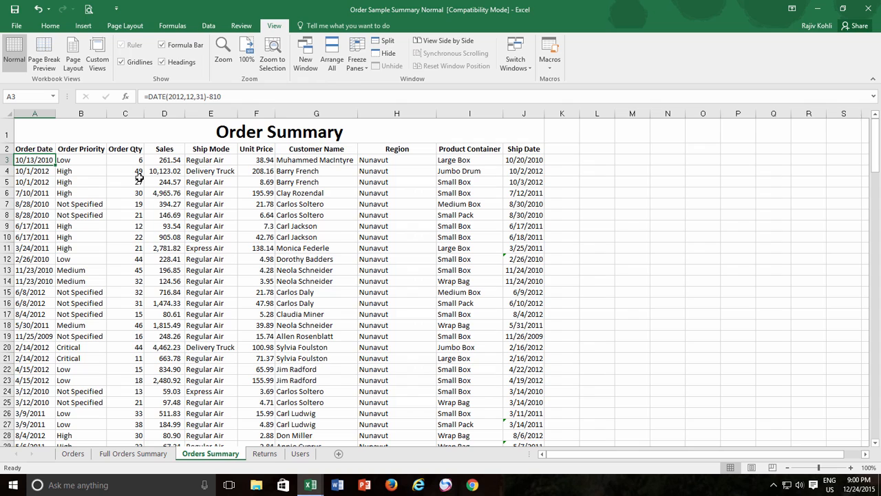
{"action": "mouse_move", "coordinate": [357, 54]}
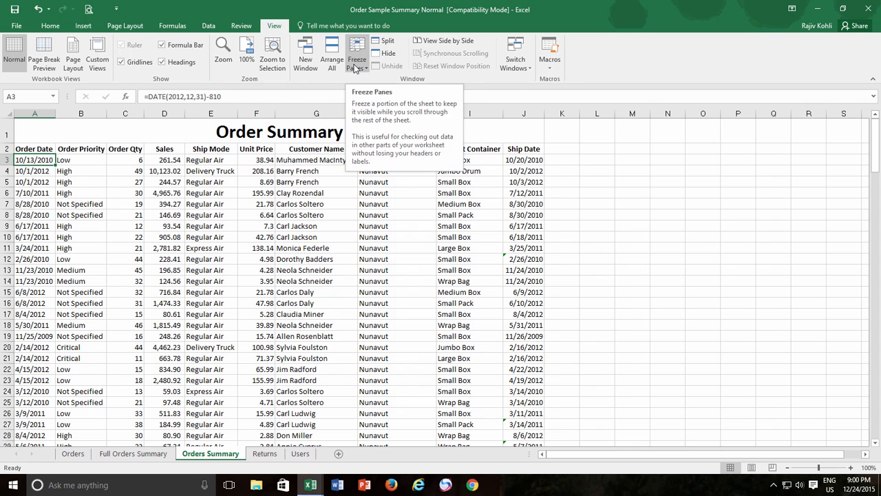
{"action": "left_click", "coordinate": [357, 54]}
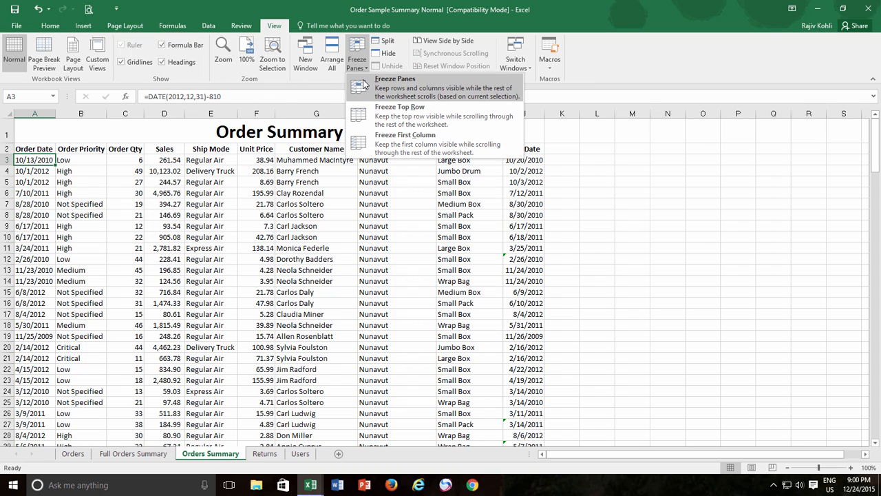
{"action": "mouse_move", "coordinate": [366, 88]}
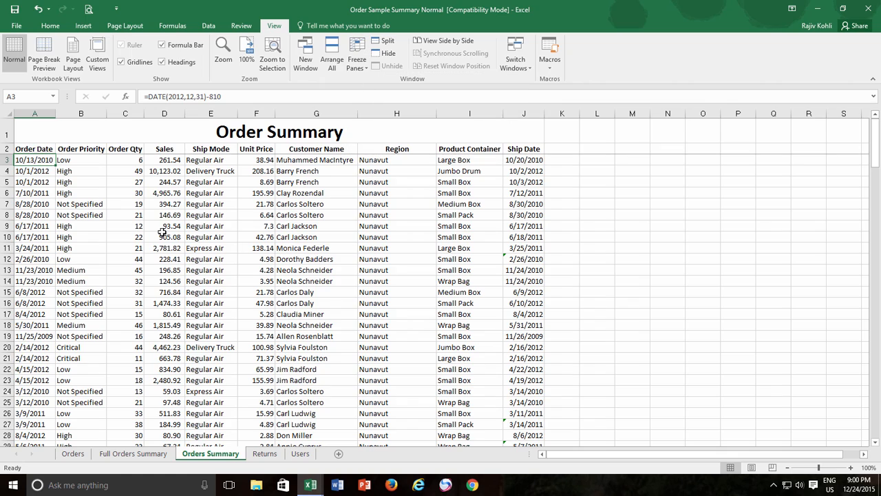
{"action": "scroll", "scroll_direction": "down", "scroll_amount": 3}
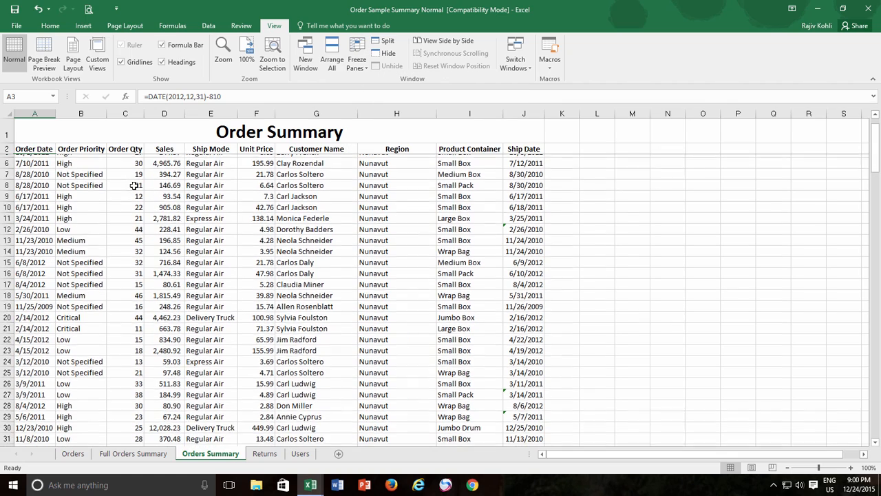
{"action": "scroll", "scroll_direction": "down", "scroll_amount": 3}
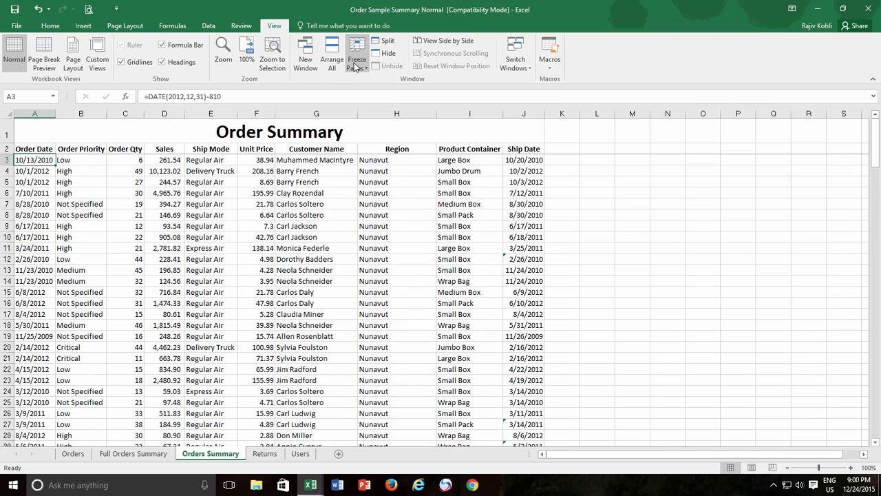
- Unfreeze the title and header rows with Unfreeze Panes
{"action": "left_click", "coordinate": [357, 55]}
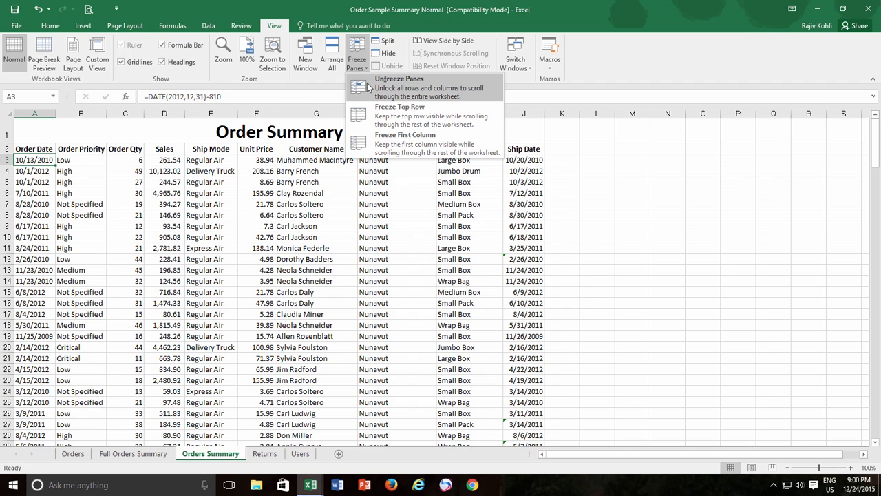
{"action": "left_click", "coordinate": [399, 83]}
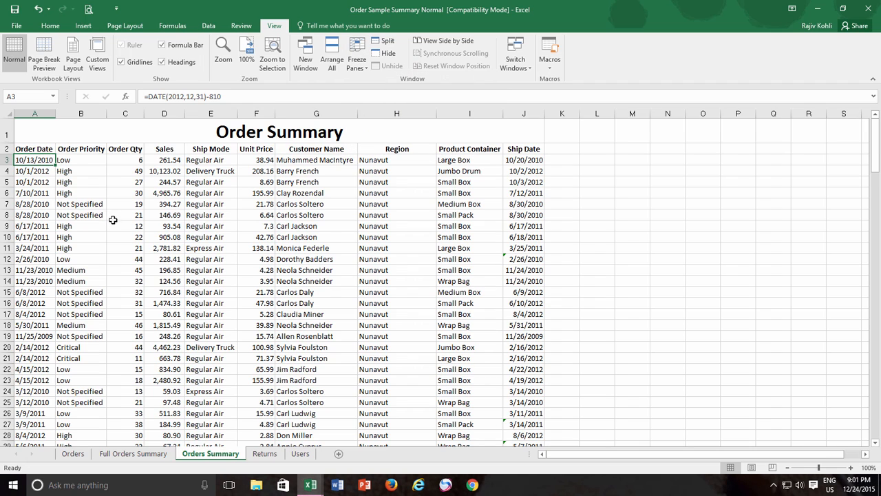
{"action": "mouse_move", "coordinate": [99, 168]}
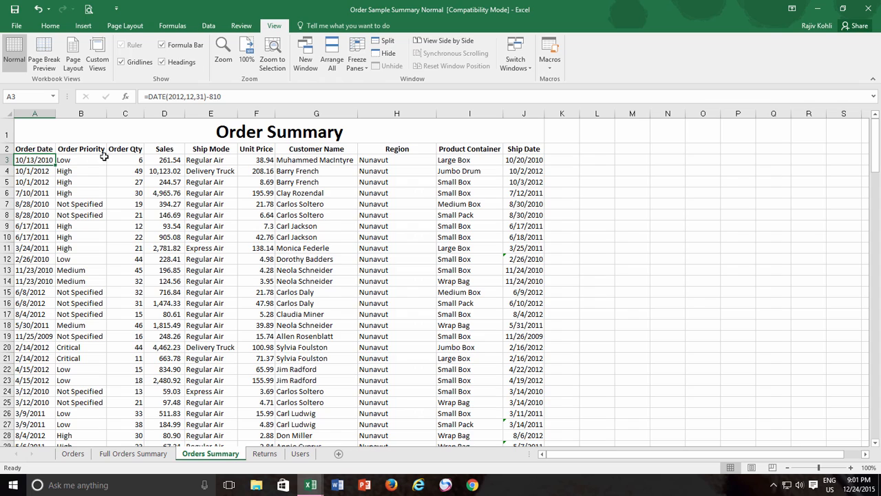
{"action": "mouse_move", "coordinate": [110, 162]}
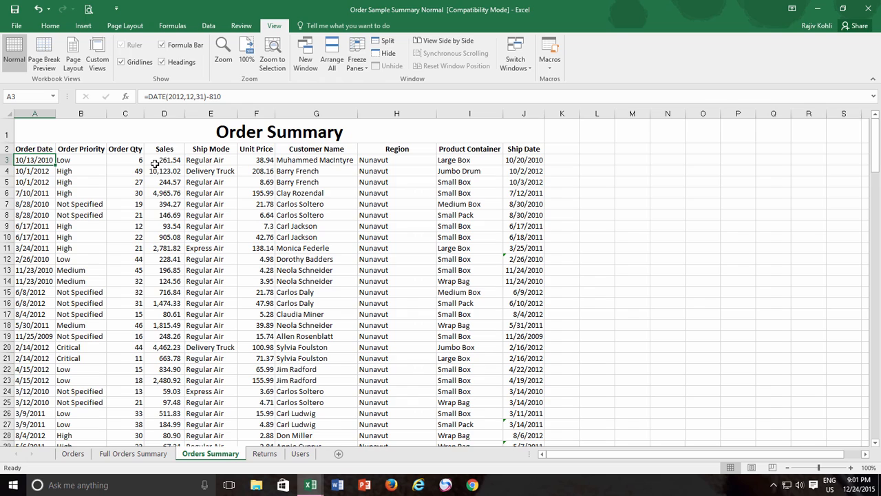
- Freeze panes at D3 to fix the top rows and left columns, scrolling to row 49 to verify
{"action": "left_click", "coordinate": [163, 160]}
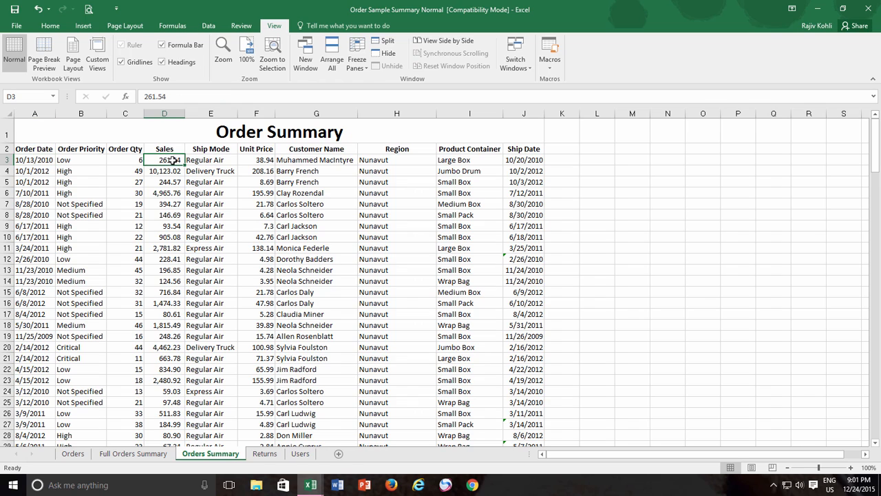
{"action": "left_click", "coordinate": [356, 53]}
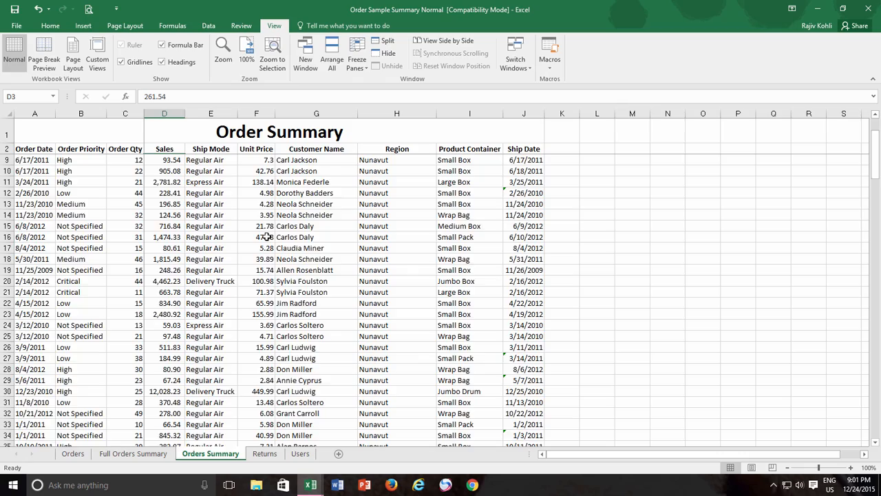
{"action": "scroll", "scroll_direction": "down", "scroll_amount": 3}
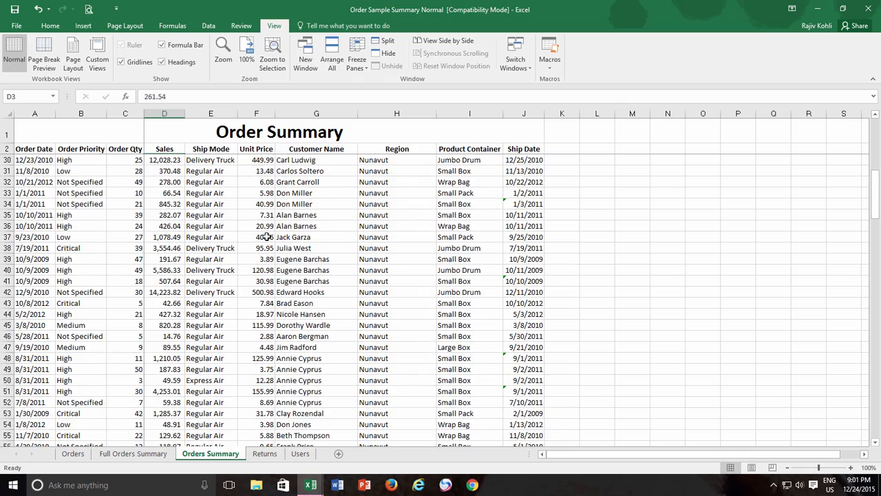
{"action": "scroll", "scroll_direction": "down", "scroll_amount": 3}
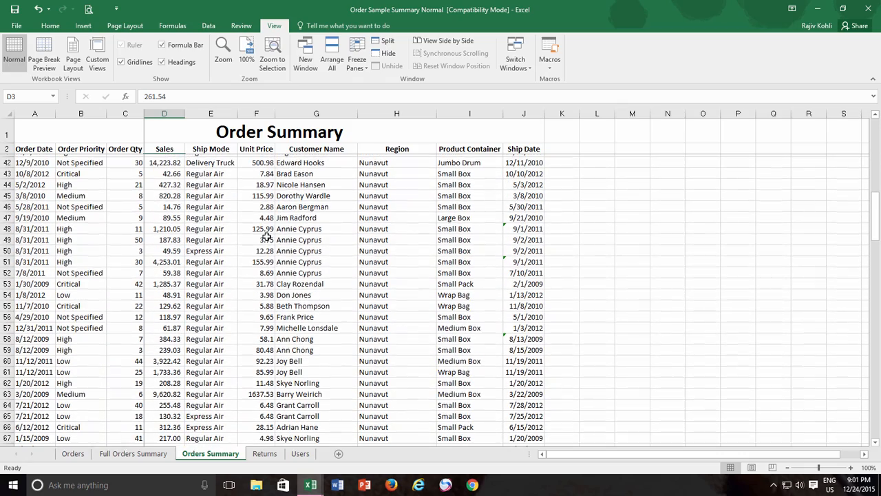
{"action": "left_click", "coordinate": [256, 237]}
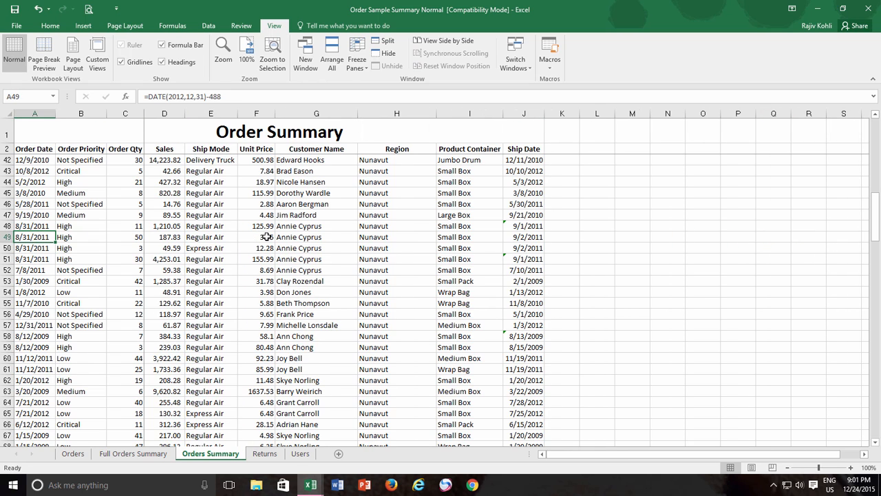
{"action": "left_click", "coordinate": [357, 56]}
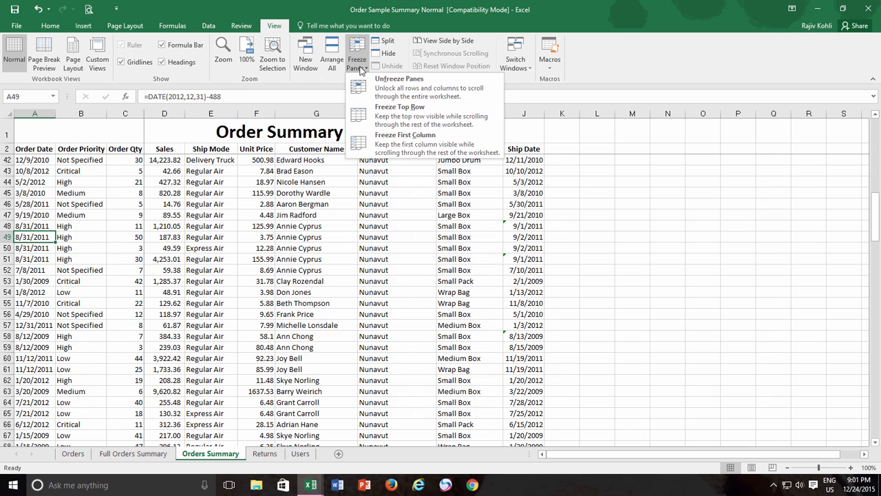
{"action": "mouse_move", "coordinate": [369, 88]}
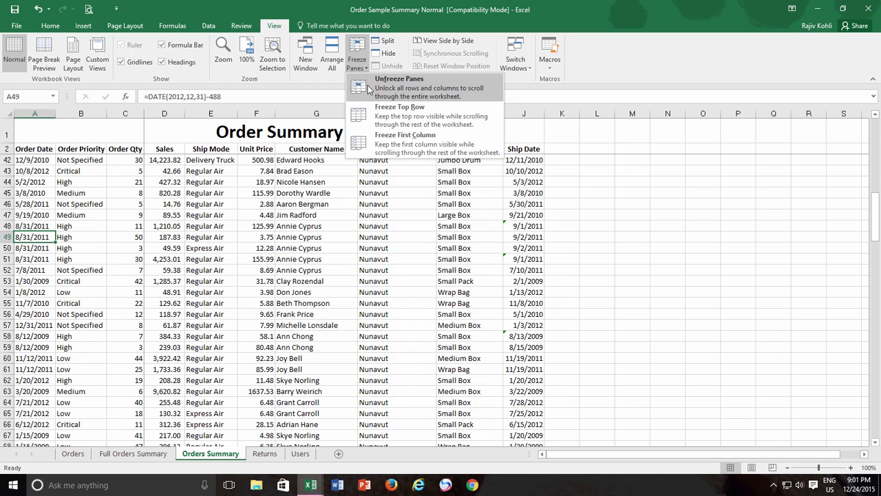